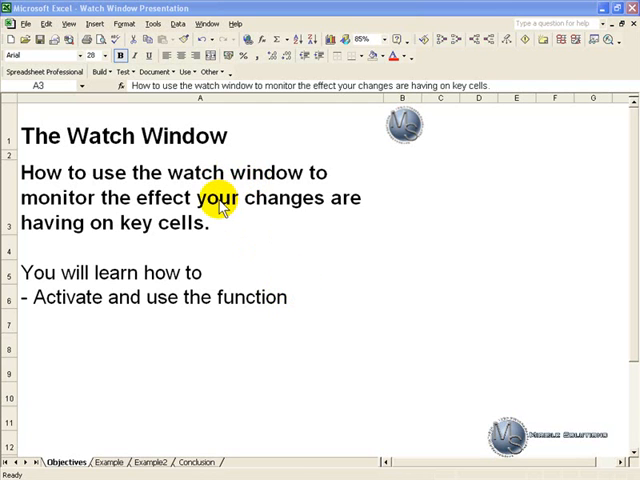
pyautogui.moveTo(265, 210)
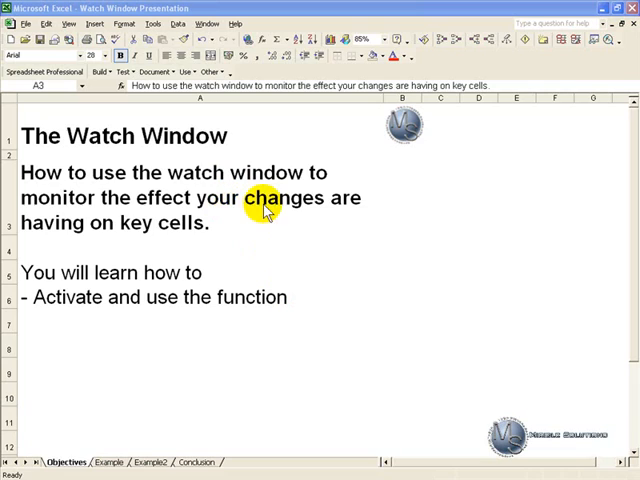
pyautogui.moveTo(228, 230)
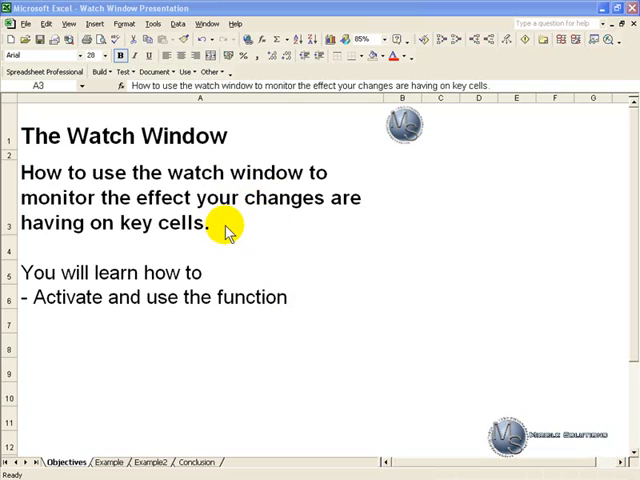
# - Switch to the Example2 worksheet with the amortisation and income statement figures
pyautogui.click(90, 462)
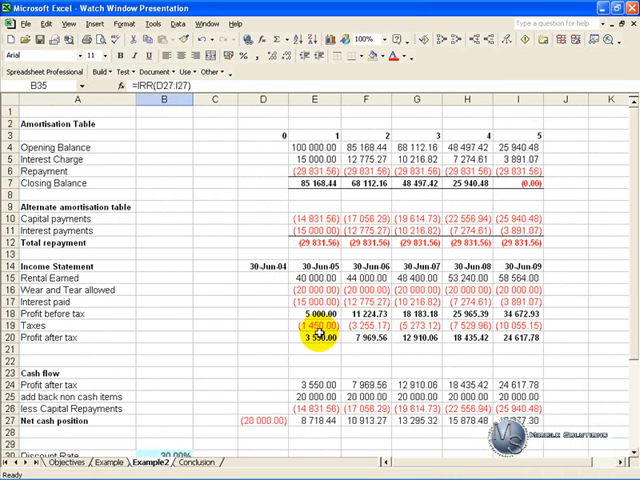
# - Scroll down Example2 to the discount rate and IRR rows
pyautogui.scroll(-3)
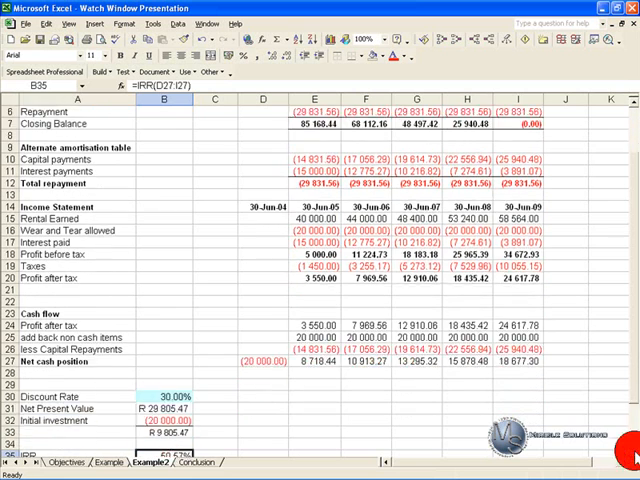
pyautogui.scroll(-3)
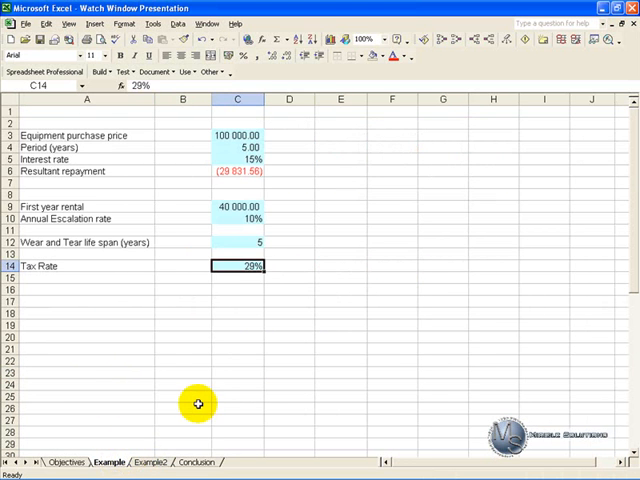
pyautogui.moveTo(273, 362)
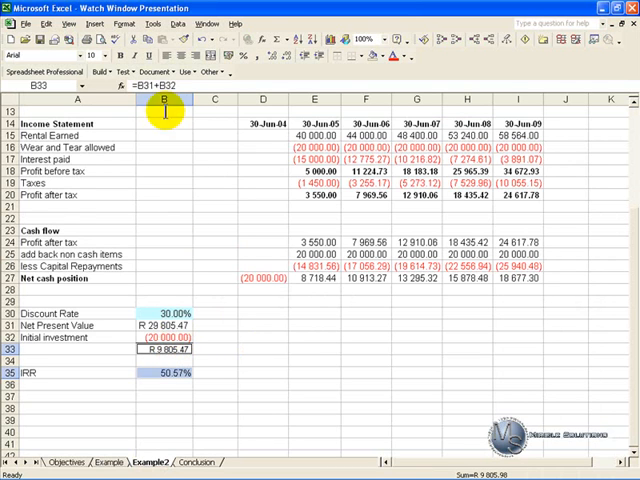
# - Open the Tools menu toward Formula Auditing's Show Watch Window
pyautogui.click(154, 24)
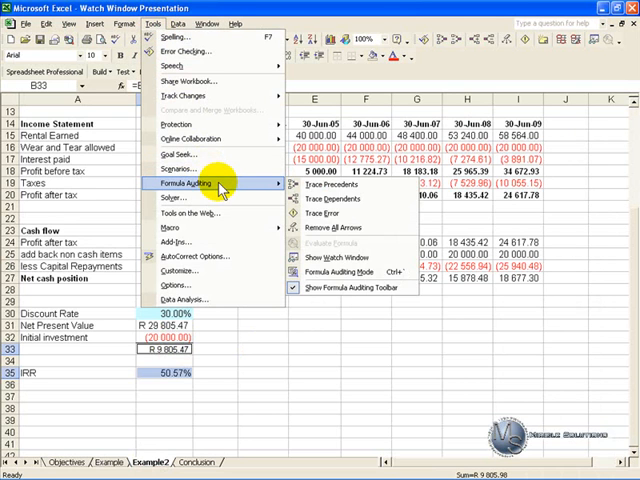
pyautogui.moveTo(325, 257)
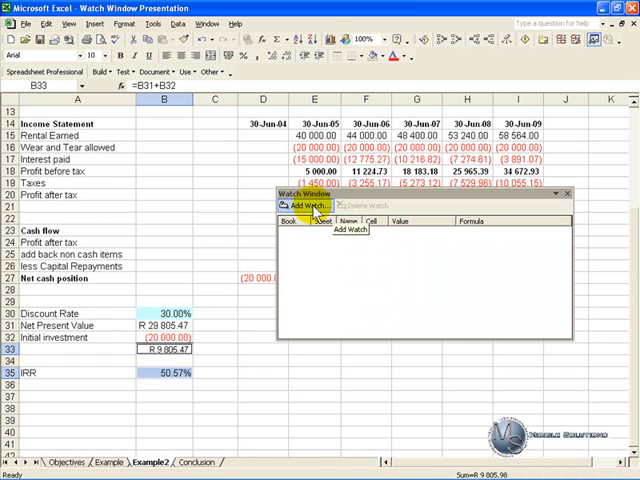
# - Add watches for cells $B$35 and $B$33 in the Watch Window
pyautogui.click(310, 205)
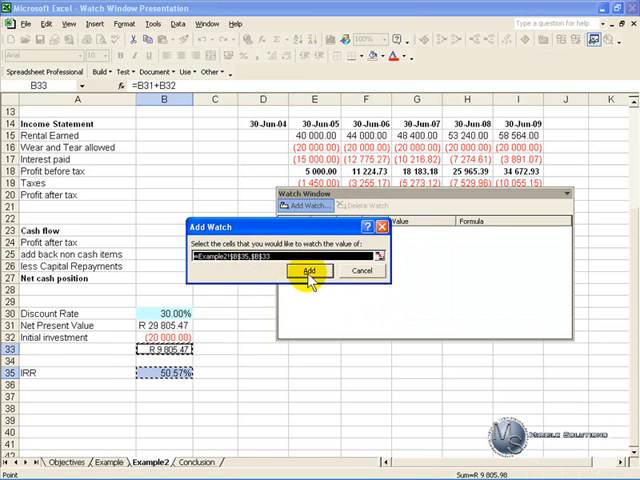
pyautogui.click(306, 271)
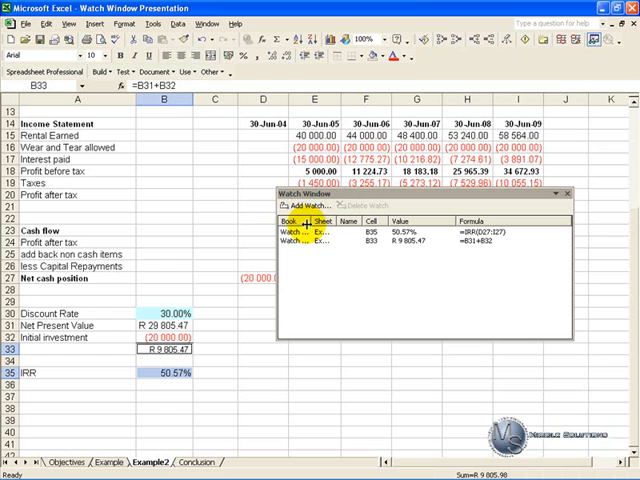
pyautogui.moveTo(350, 232)
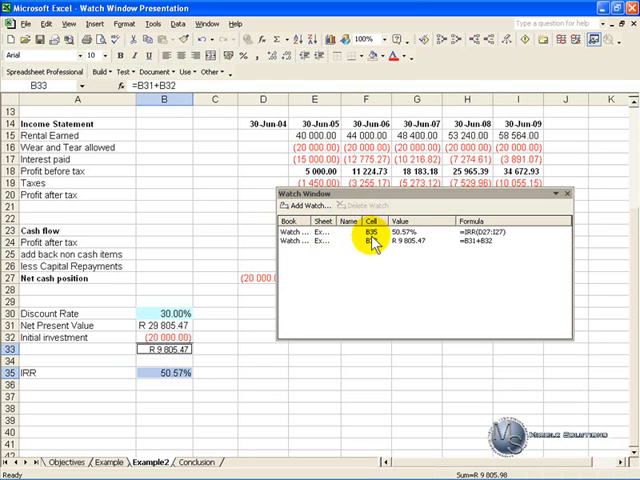
pyautogui.moveTo(484, 240)
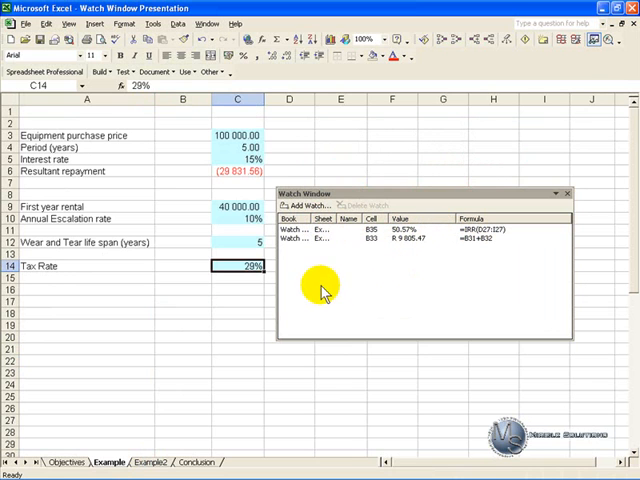
# - Enter 80 000 as the equipment price and select the interest rate cell
pyautogui.click(237, 134)
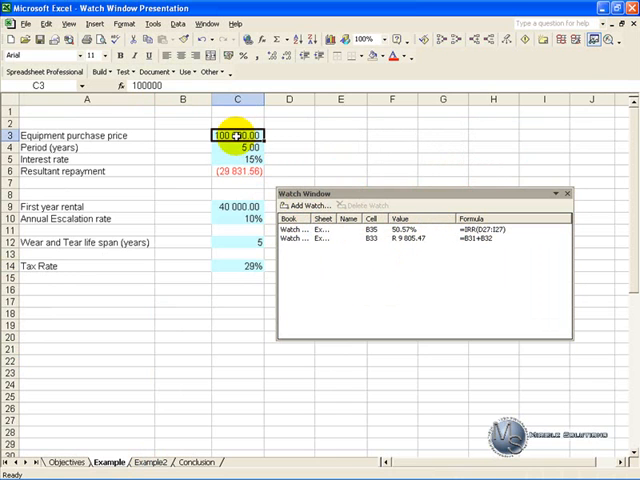
pyautogui.write('80')
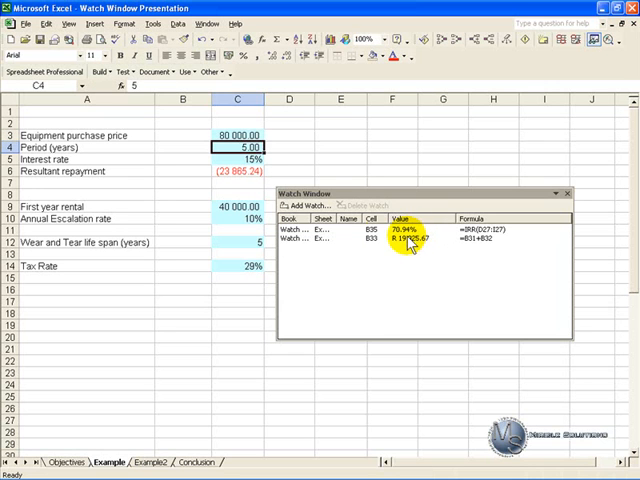
pyautogui.click(237, 159)
pyautogui.write('10')
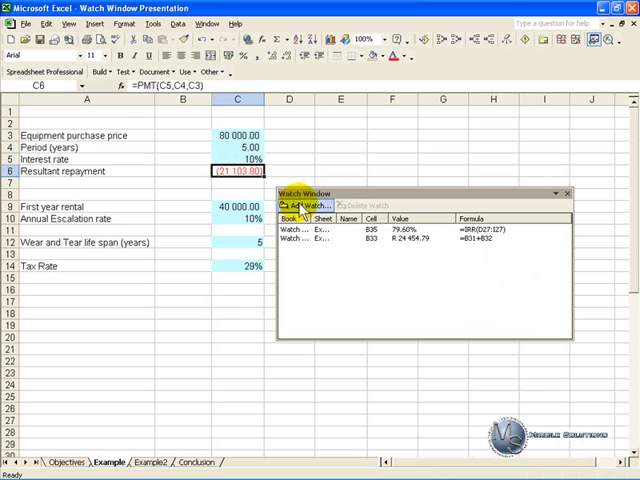
# - Watch the C6 repayment and delete the B35 IRR watch
pyautogui.click(305, 205)
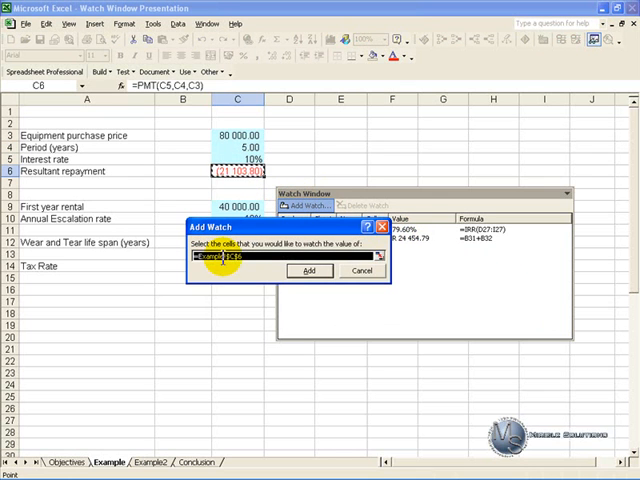
pyautogui.click(309, 270)
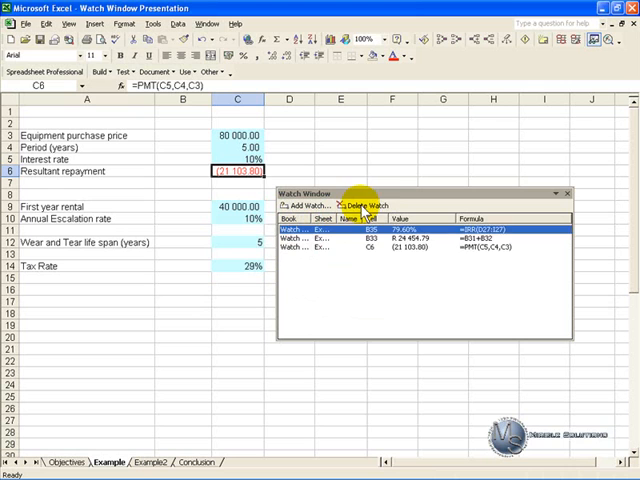
pyautogui.click(355, 205)
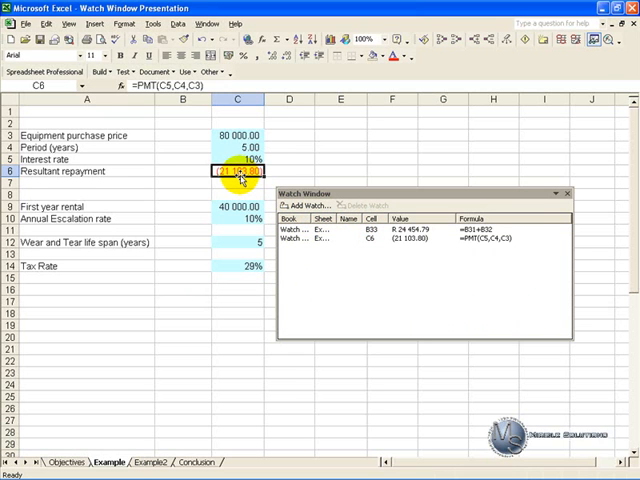
pyautogui.moveTo(146, 131)
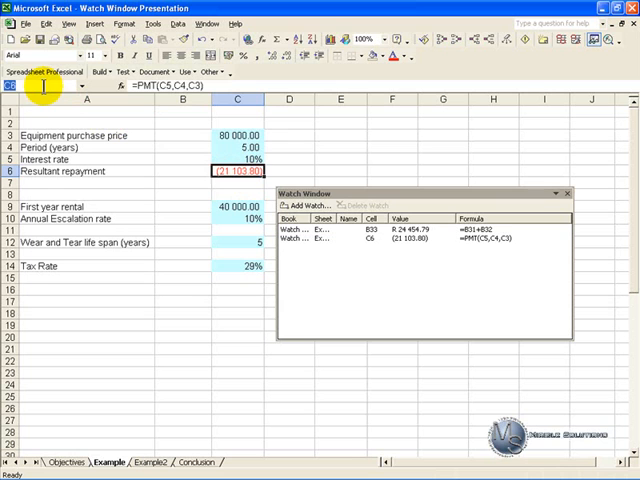
# - Name cell C6 'Repayment' via the Name Box
pyautogui.write('Repayment')
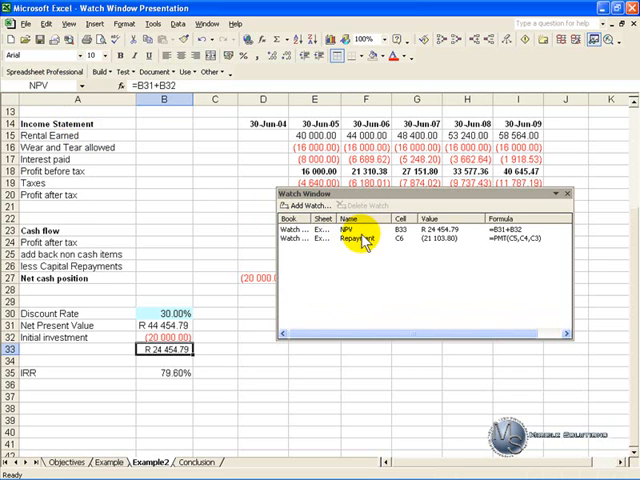
pyautogui.moveTo(445, 247)
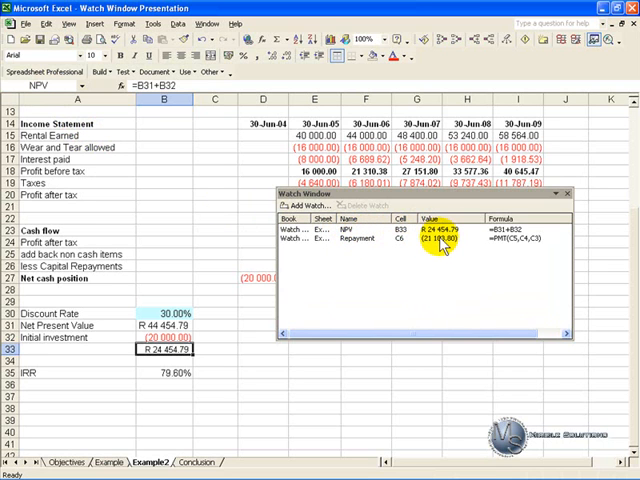